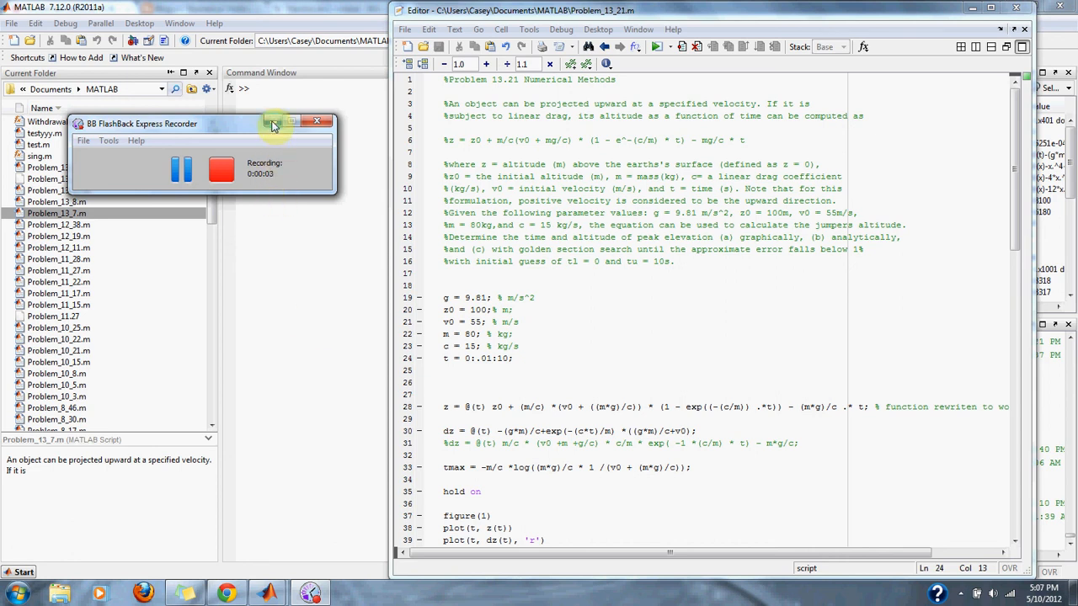
Review the parameter and altitude function lines, then run the script to find peak altitude 192.8609 m at about 3.83 s.
{"action": "left_click", "coordinate": [292, 122]}
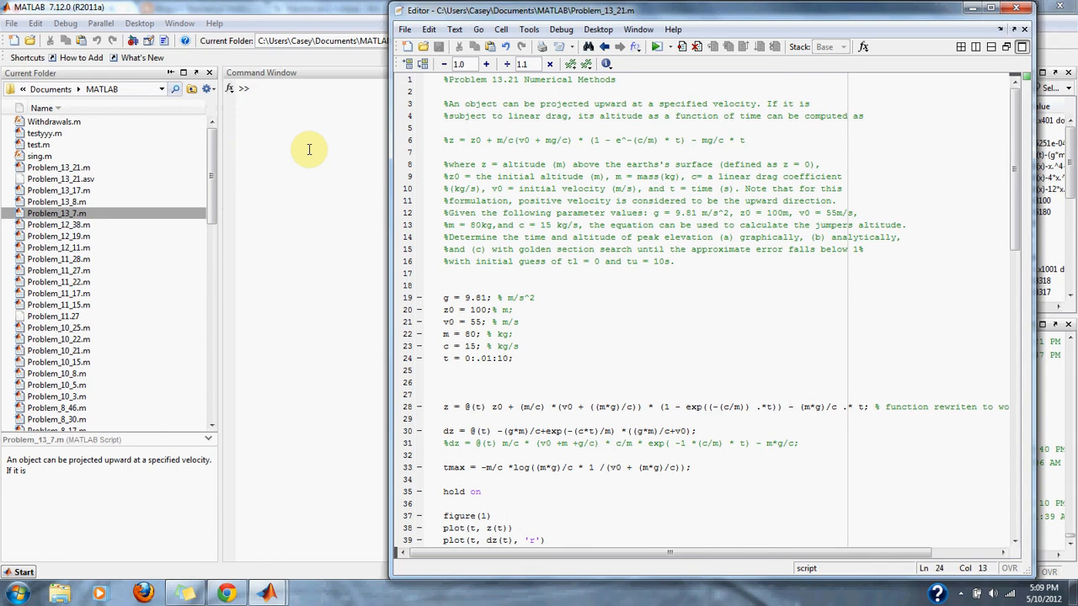
{"action": "left_click", "coordinate": [509, 358]}
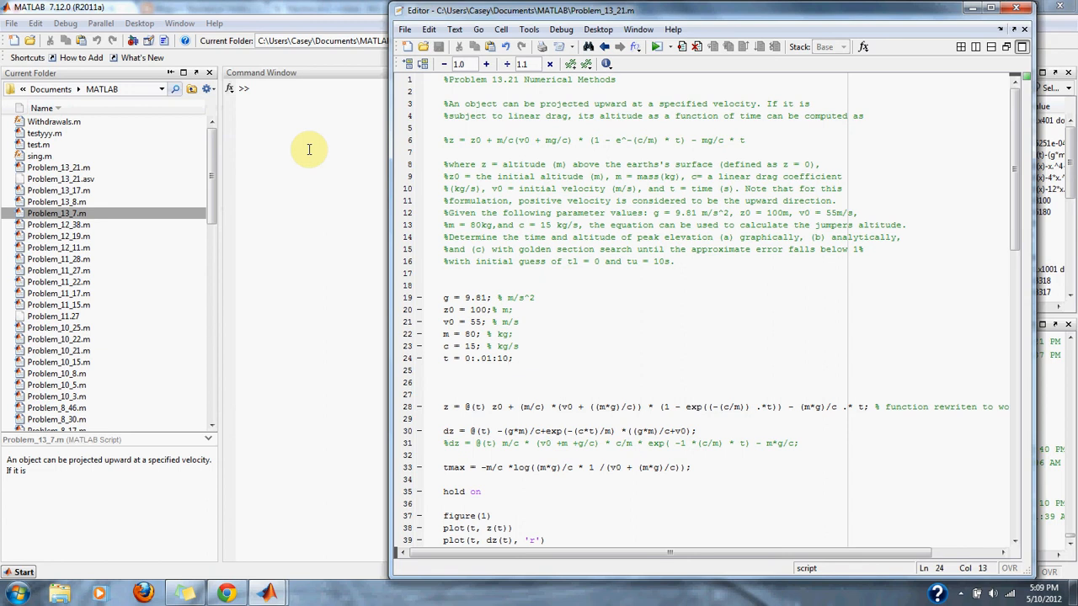
{"action": "mouse_move", "coordinate": [528, 333]}
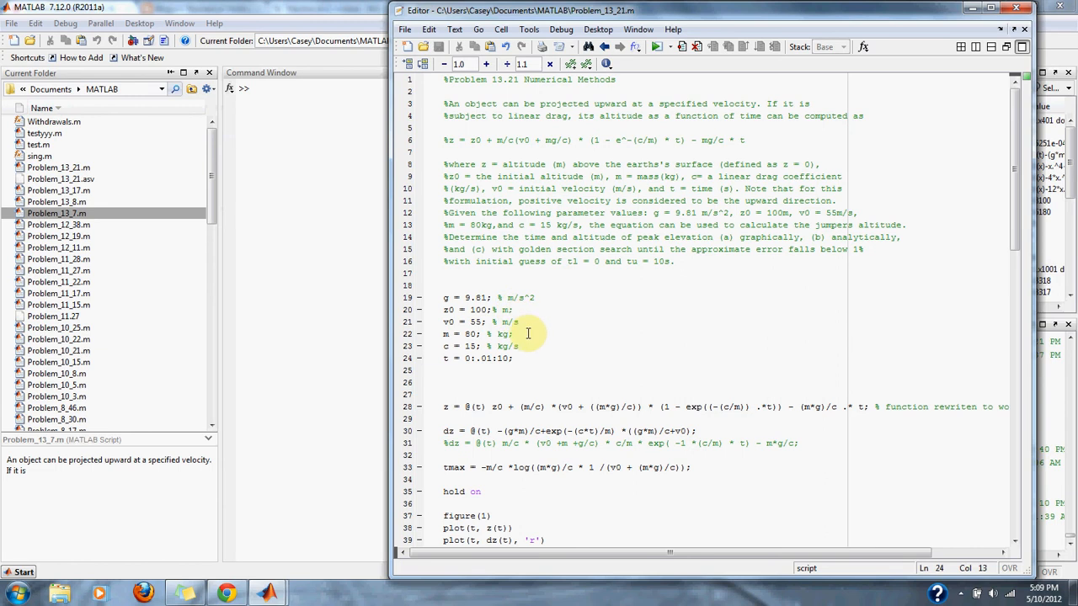
{"action": "left_click_drag", "start_coordinate": [444, 298], "coordinate": [520, 346]}
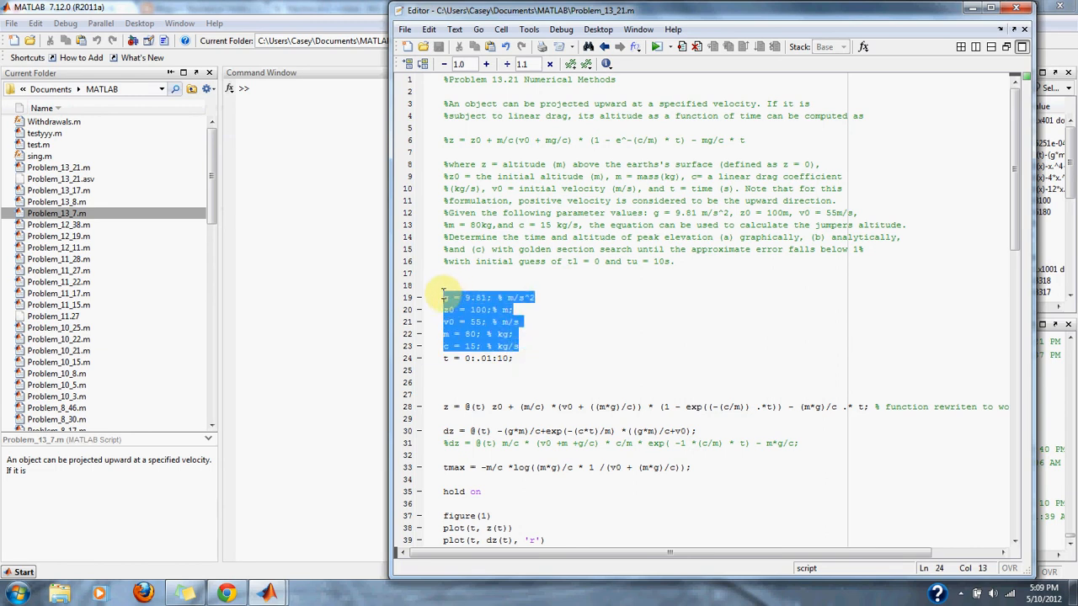
{"action": "left_click", "coordinate": [546, 358]}
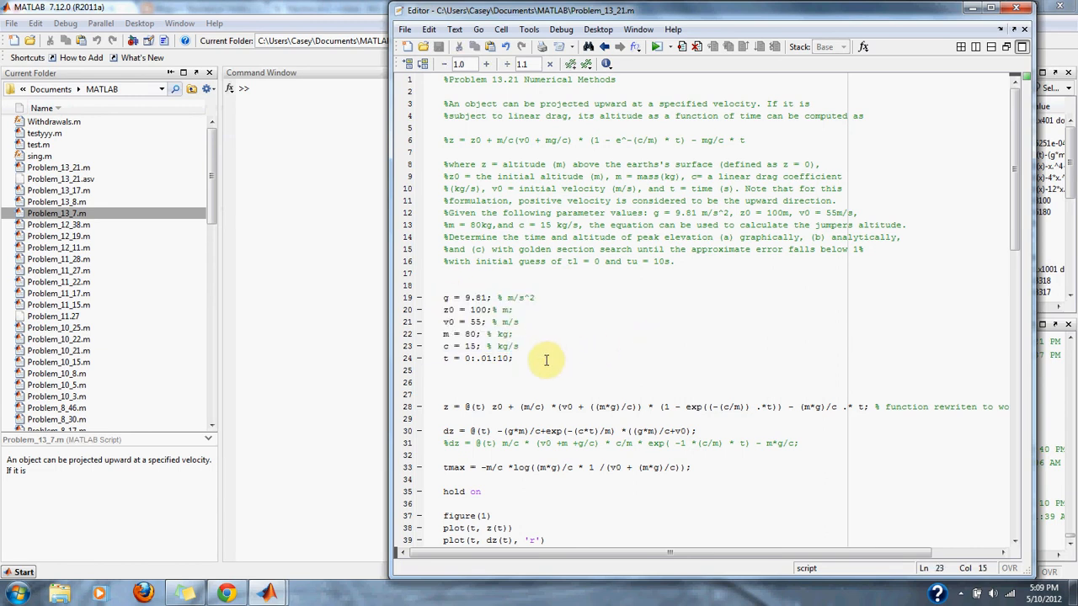
{"action": "left_click", "coordinate": [522, 358]}
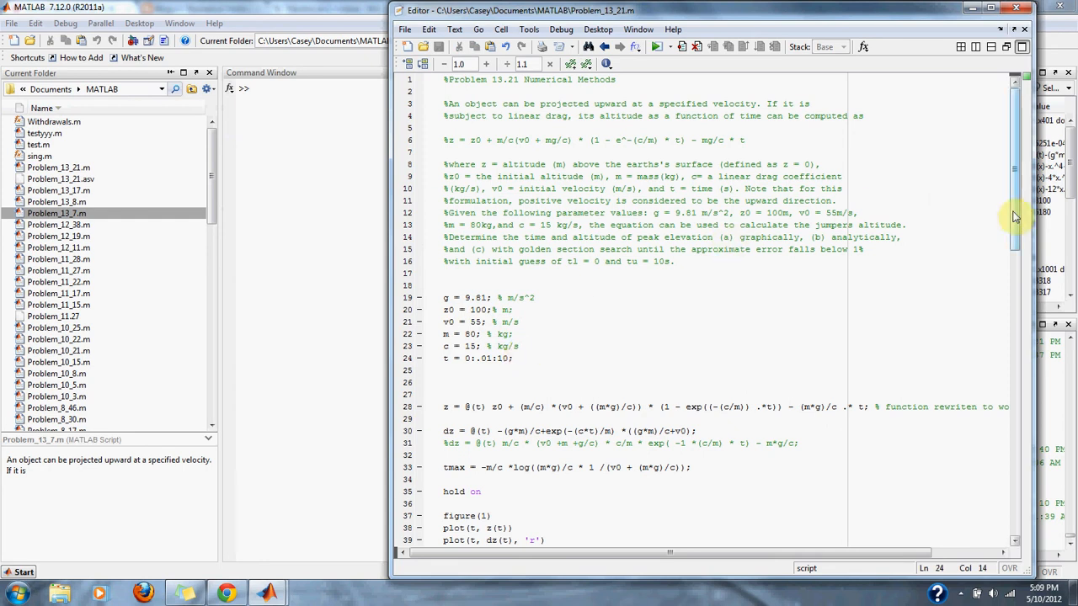
{"action": "scroll", "scroll_direction": "down", "scroll_amount": 3}
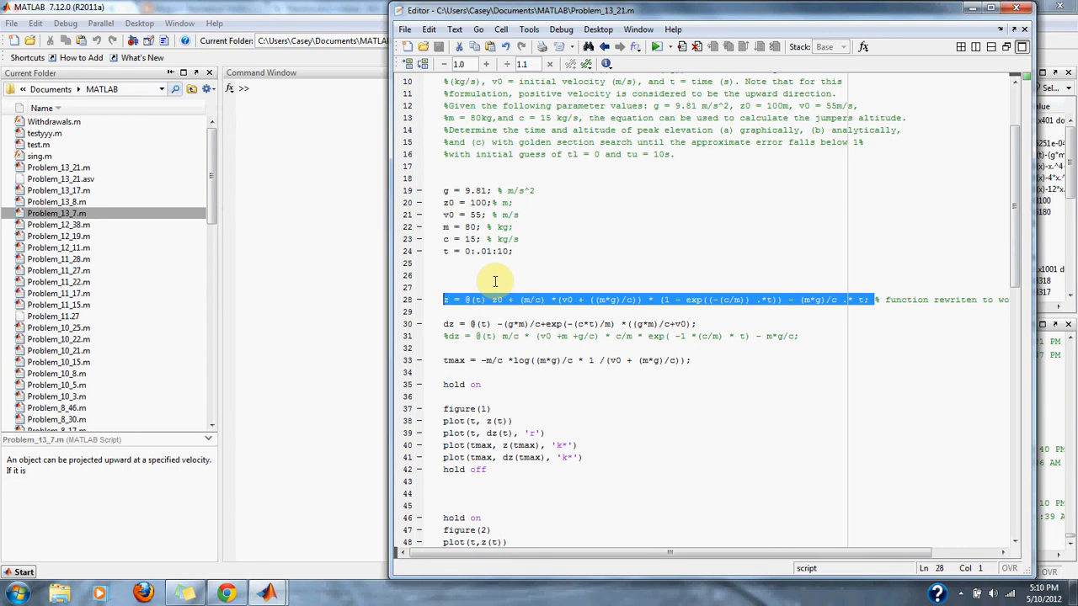
{"action": "left_click", "coordinate": [484, 300]}
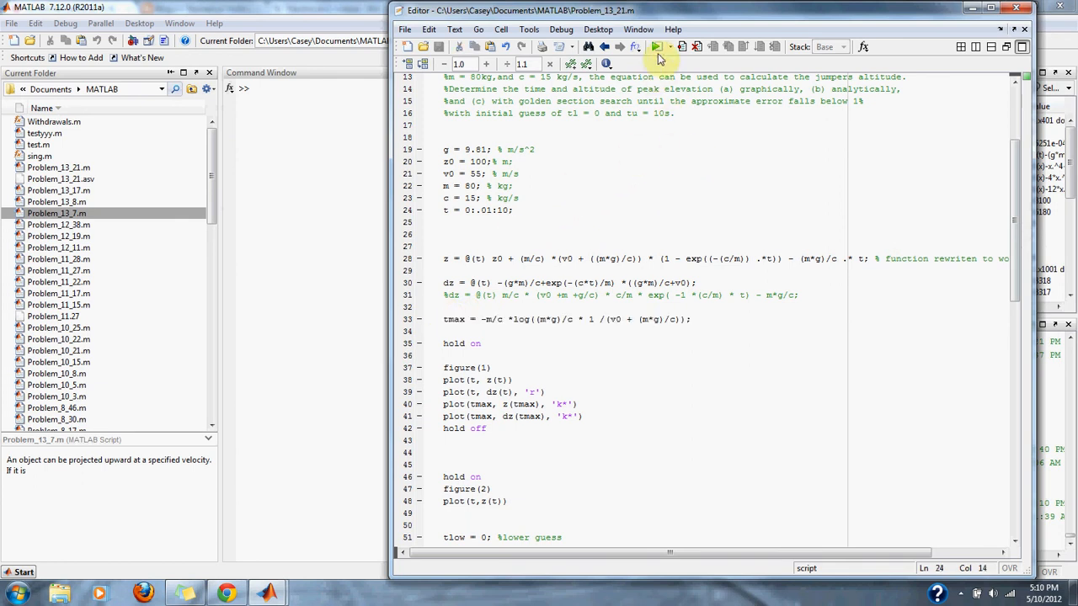
{"action": "left_click", "coordinate": [662, 46]}
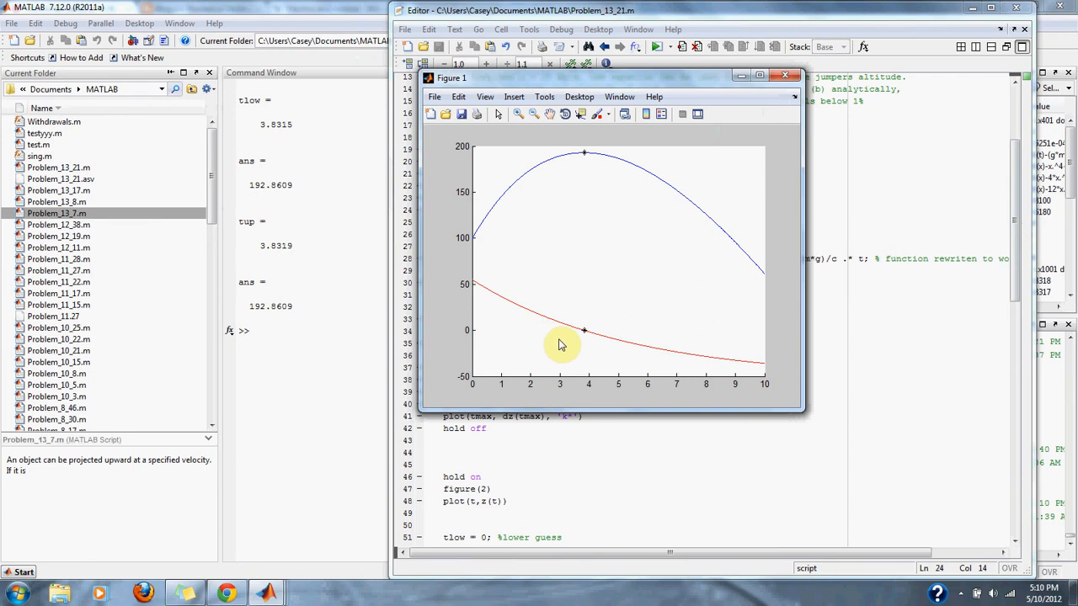
{"action": "mouse_move", "coordinate": [587, 381]}
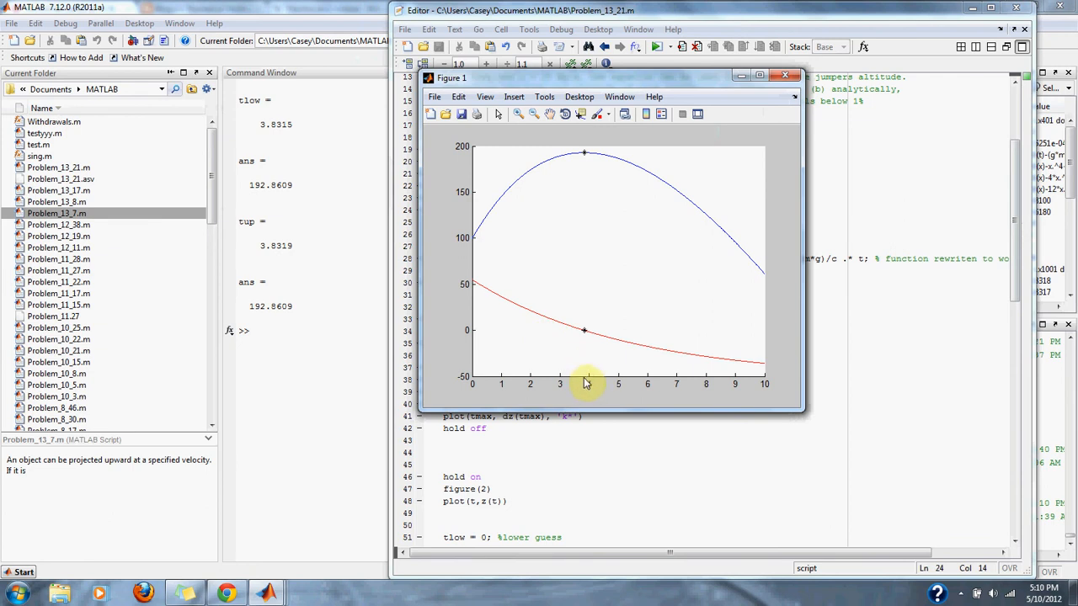
{"action": "mouse_move", "coordinate": [586, 168]}
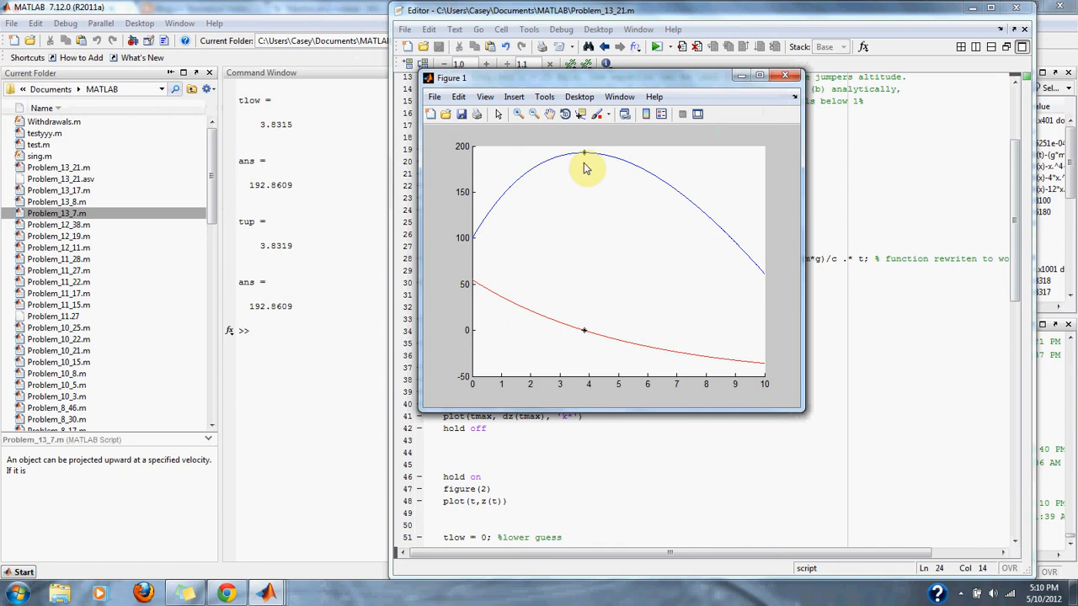
{"action": "mouse_move", "coordinate": [600, 85]}
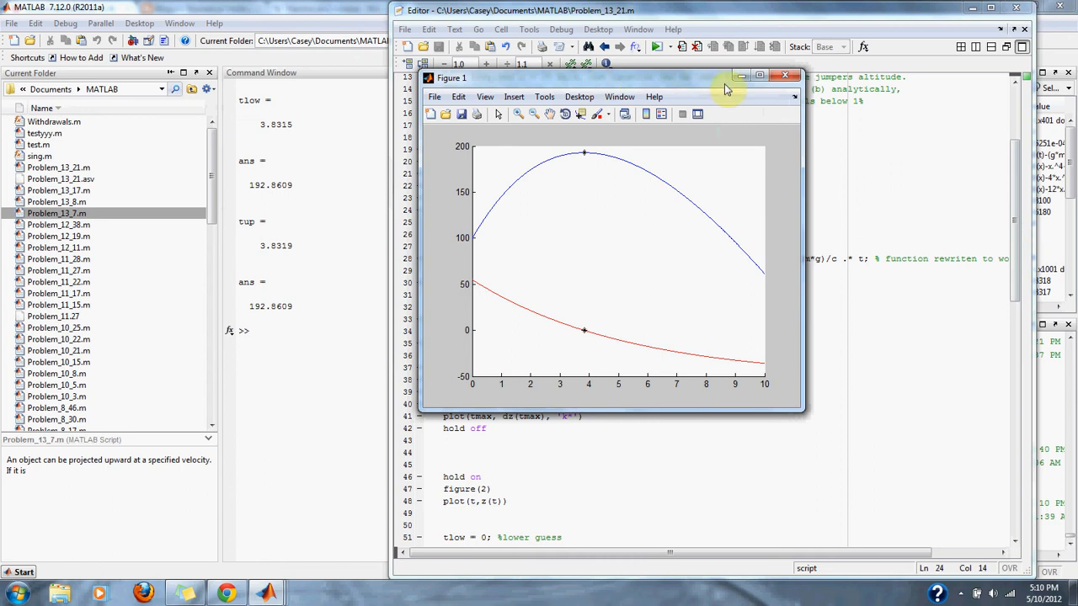
{"action": "mouse_move", "coordinate": [587, 162]}
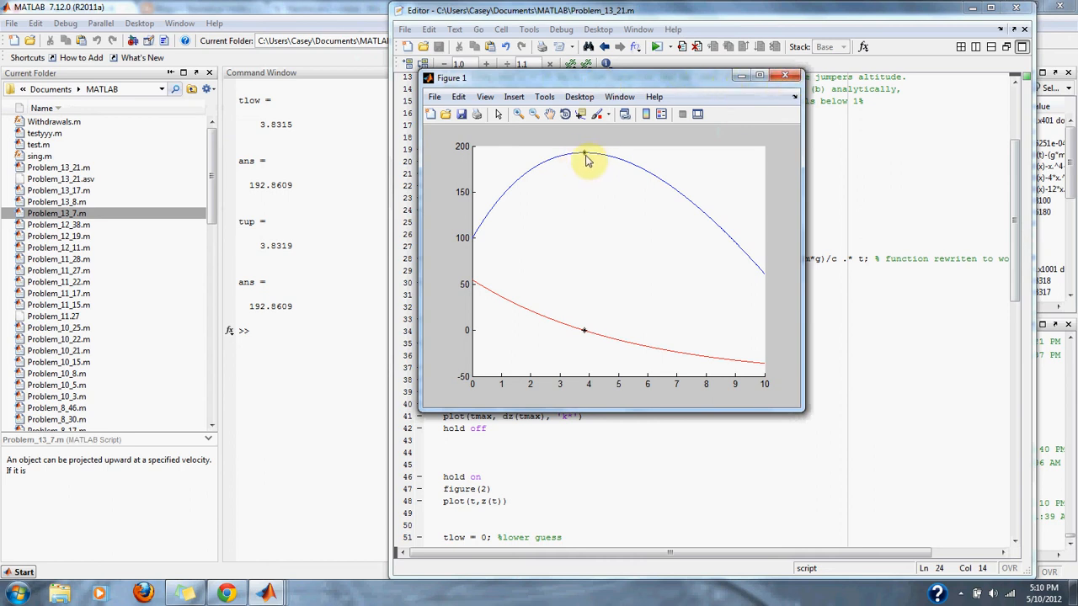
{"action": "mouse_move", "coordinate": [554, 331]}
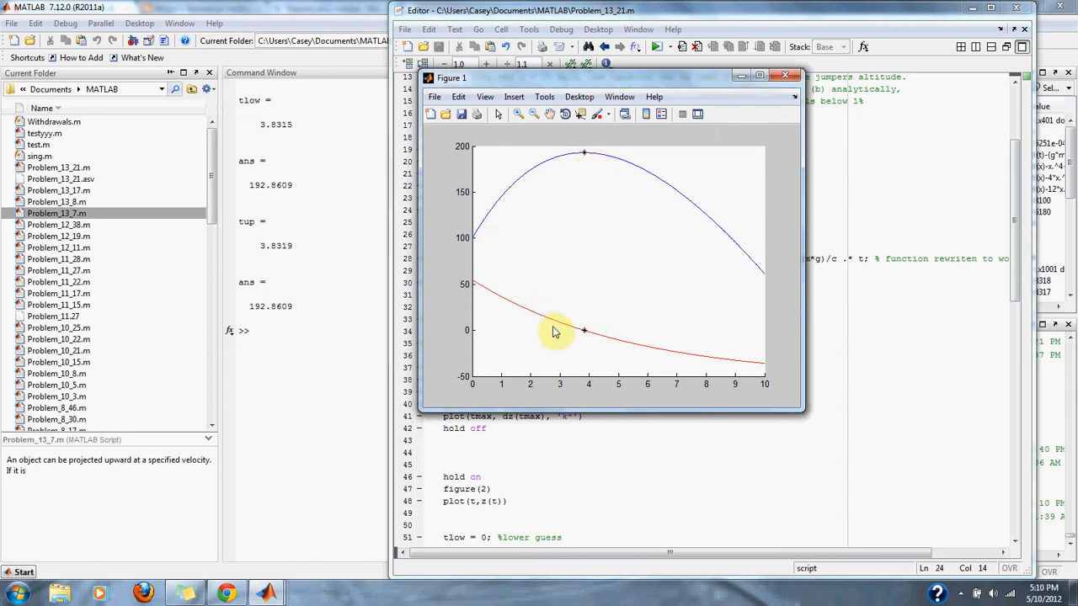
{"action": "mouse_move", "coordinate": [584, 194]}
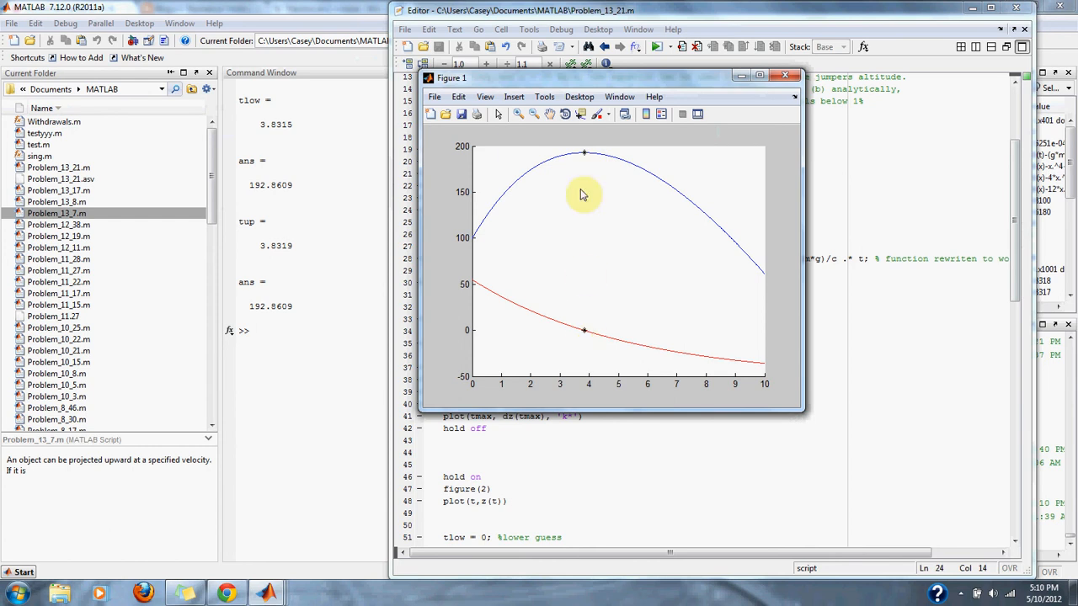
{"action": "mouse_move", "coordinate": [785, 77]}
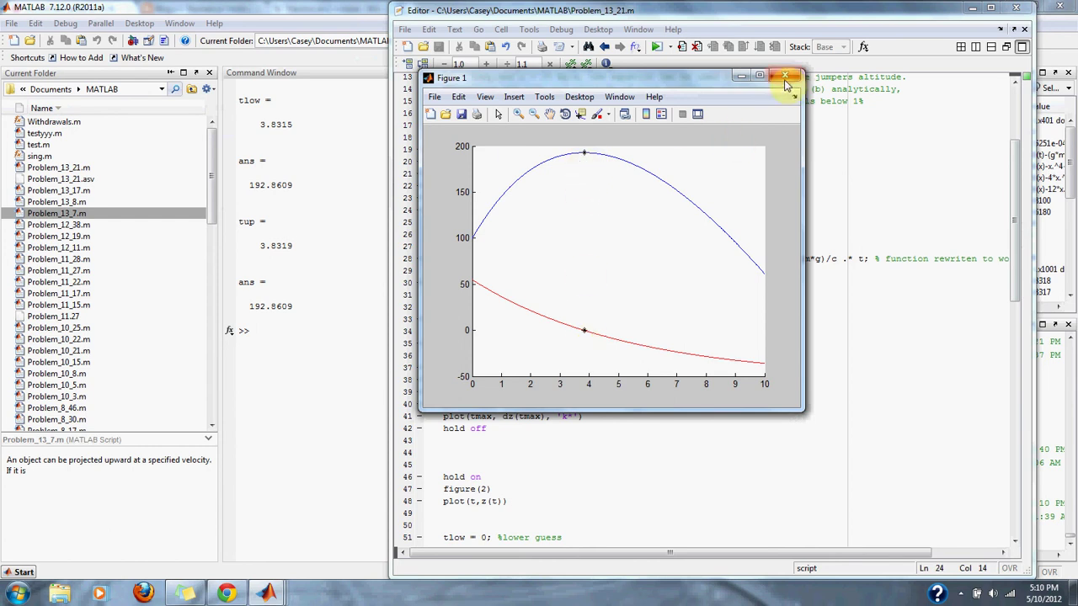
Close the altitude plot and edit the golden section loop from 'for i = 0:20' to 'for i = 0:10'.
{"action": "left_click", "coordinate": [786, 76]}
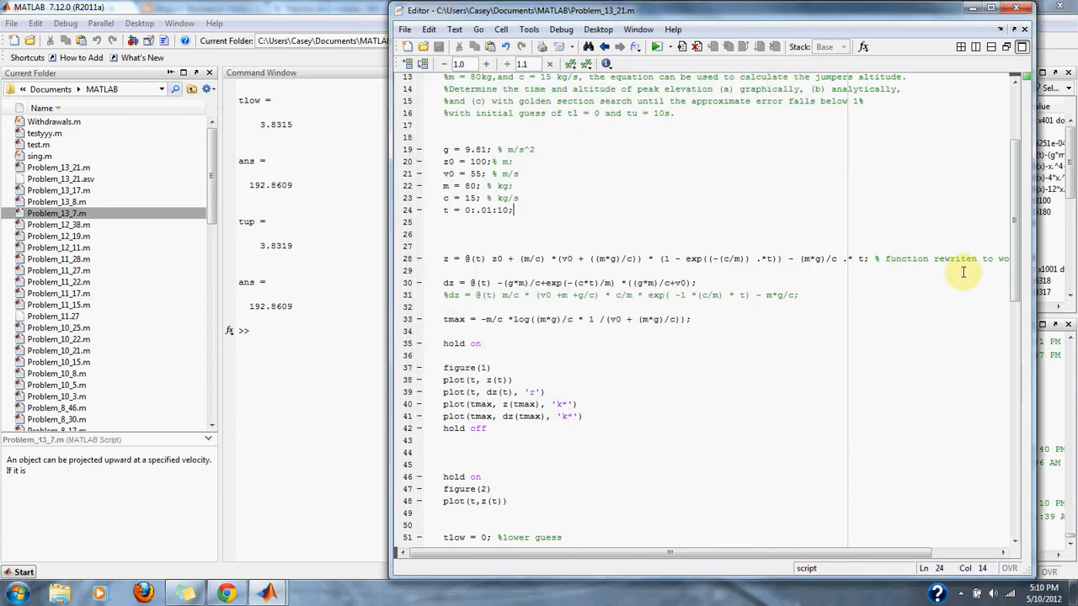
{"action": "scroll", "scroll_direction": "down", "scroll_amount": 3}
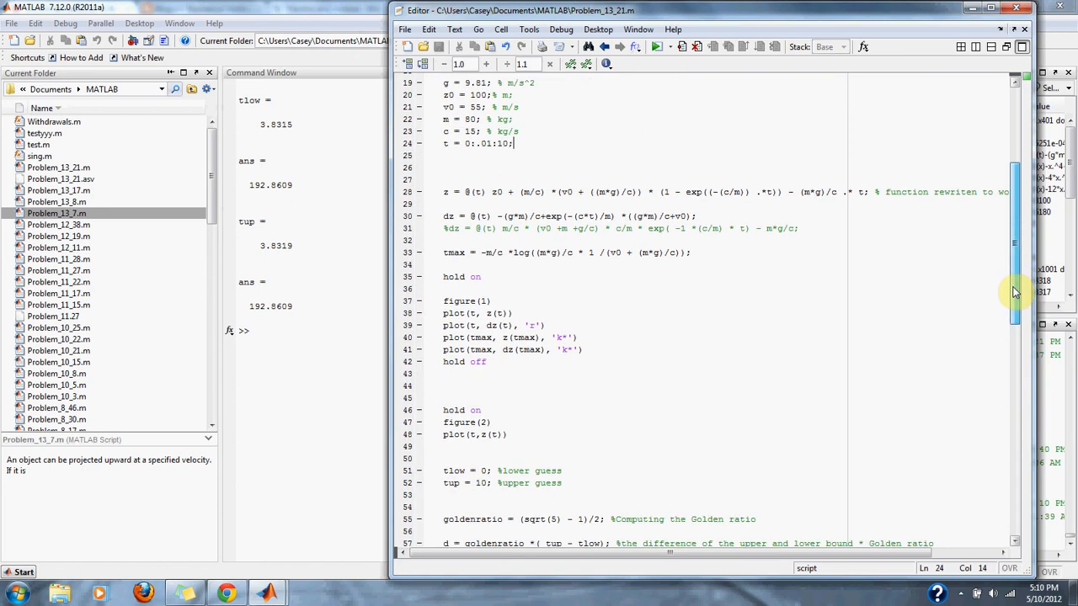
{"action": "scroll", "scroll_direction": "down", "scroll_amount": 3}
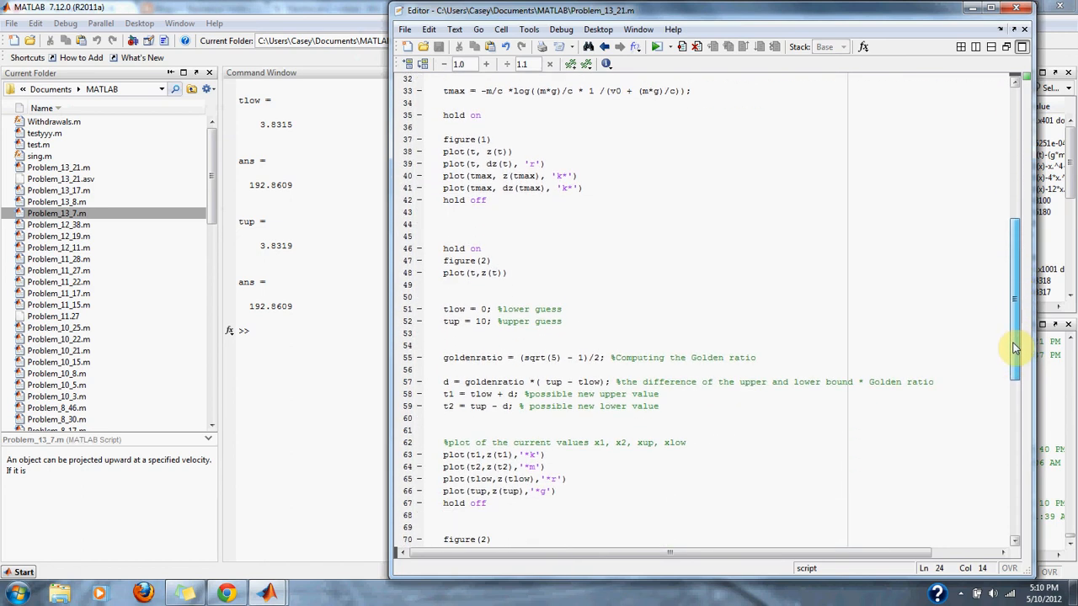
{"action": "scroll", "scroll_direction": "down", "scroll_amount": 3}
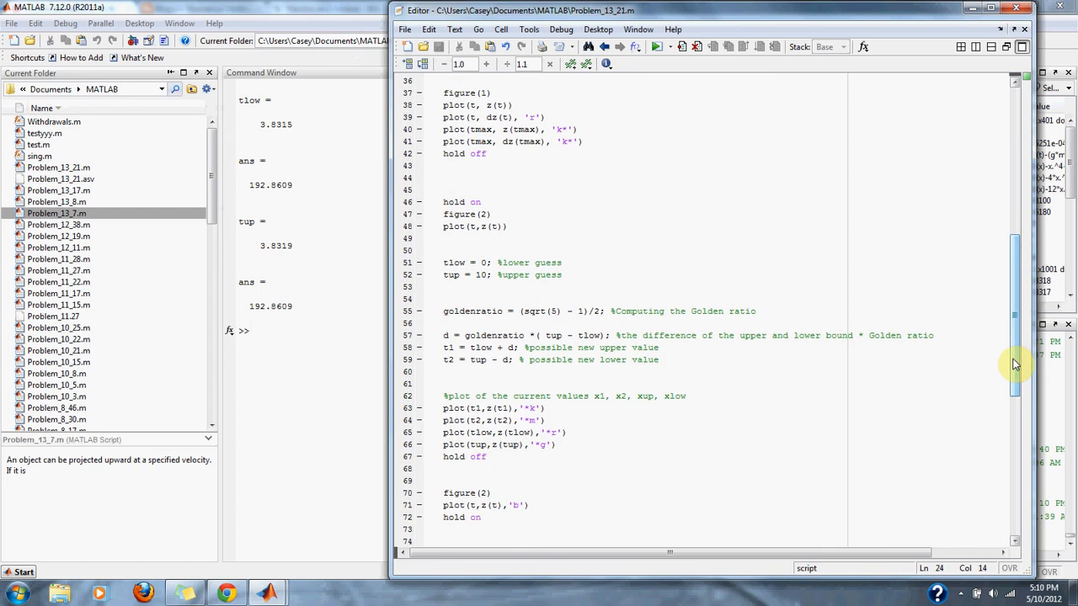
{"action": "scroll", "scroll_direction": "down", "scroll_amount": 3}
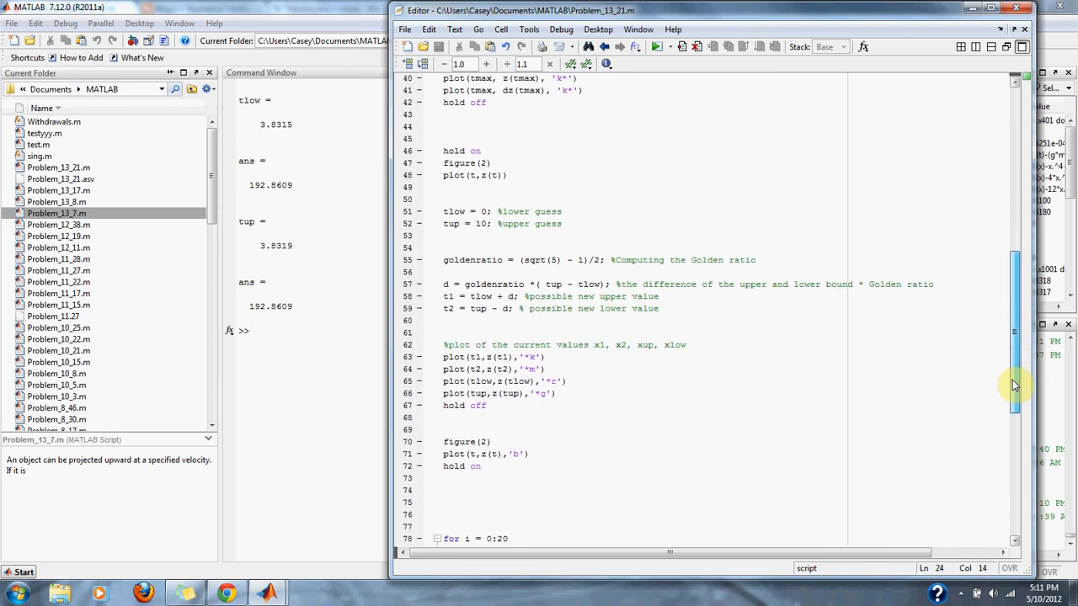
{"action": "scroll", "scroll_direction": "down", "scroll_amount": 3}
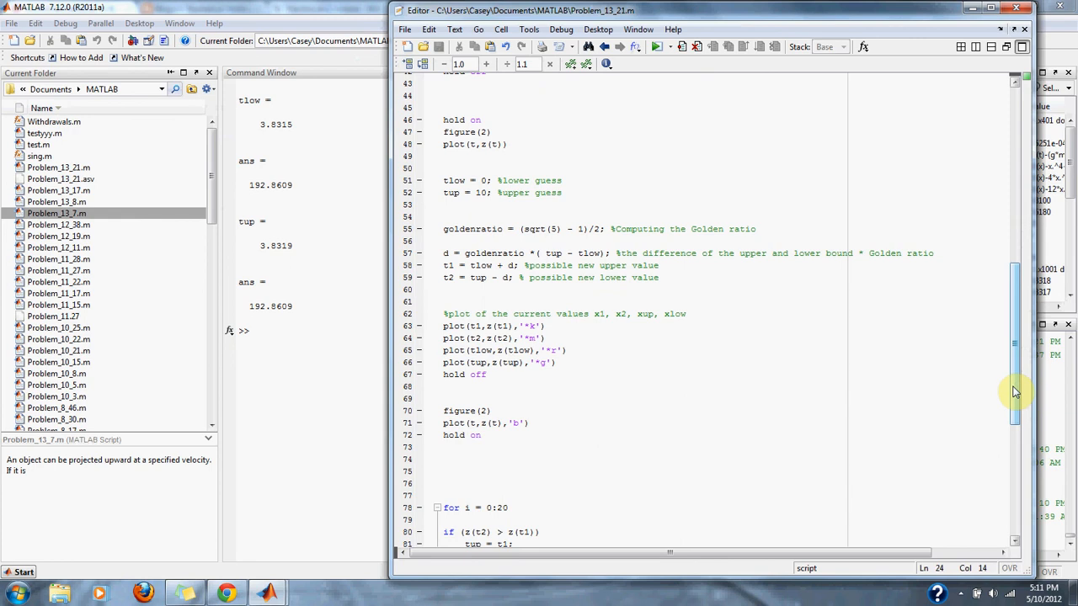
{"action": "scroll", "scroll_direction": "up", "scroll_amount": 3}
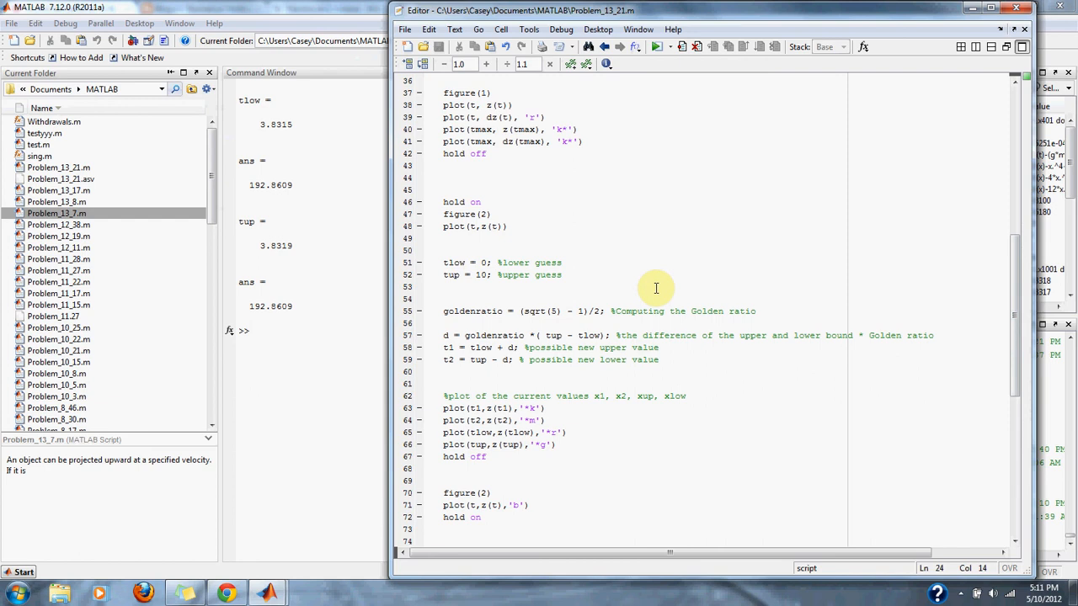
{"action": "mouse_move", "coordinate": [581, 354]}
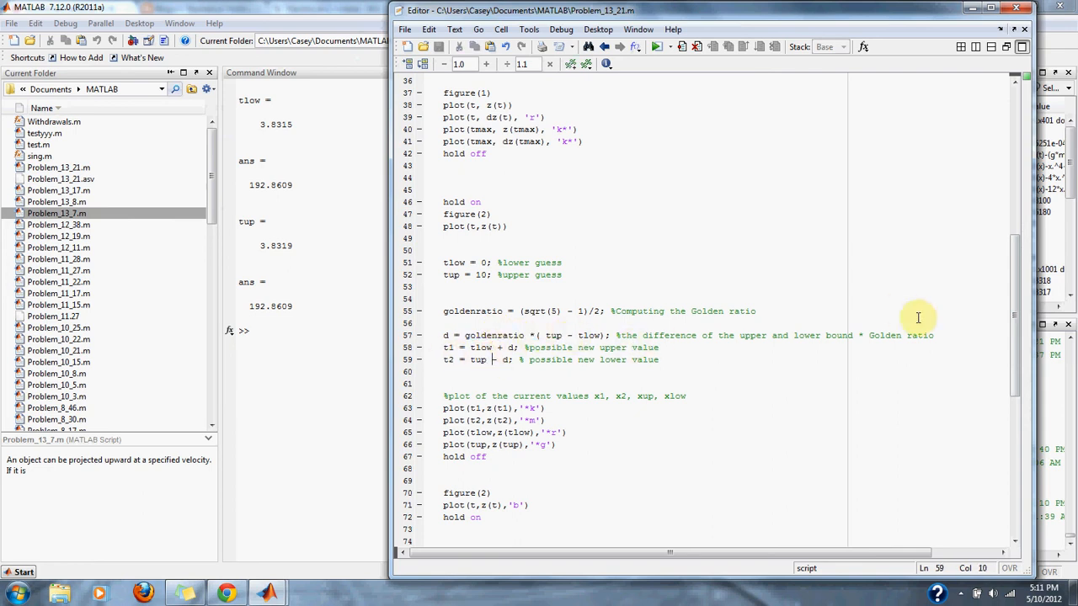
{"action": "scroll", "scroll_direction": "down", "scroll_amount": 3}
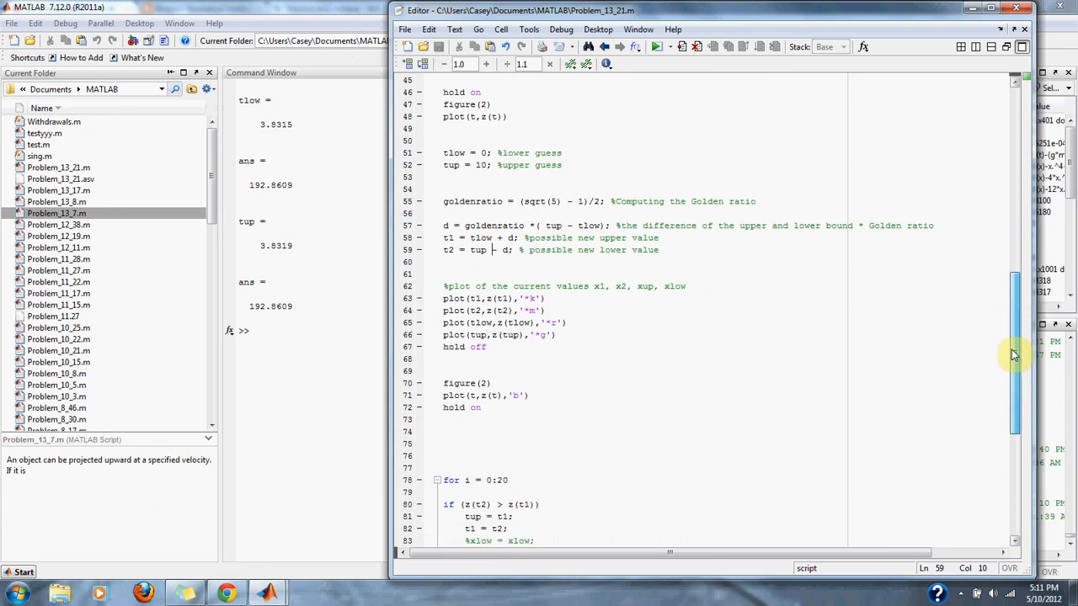
{"action": "scroll", "scroll_direction": "down", "scroll_amount": 3}
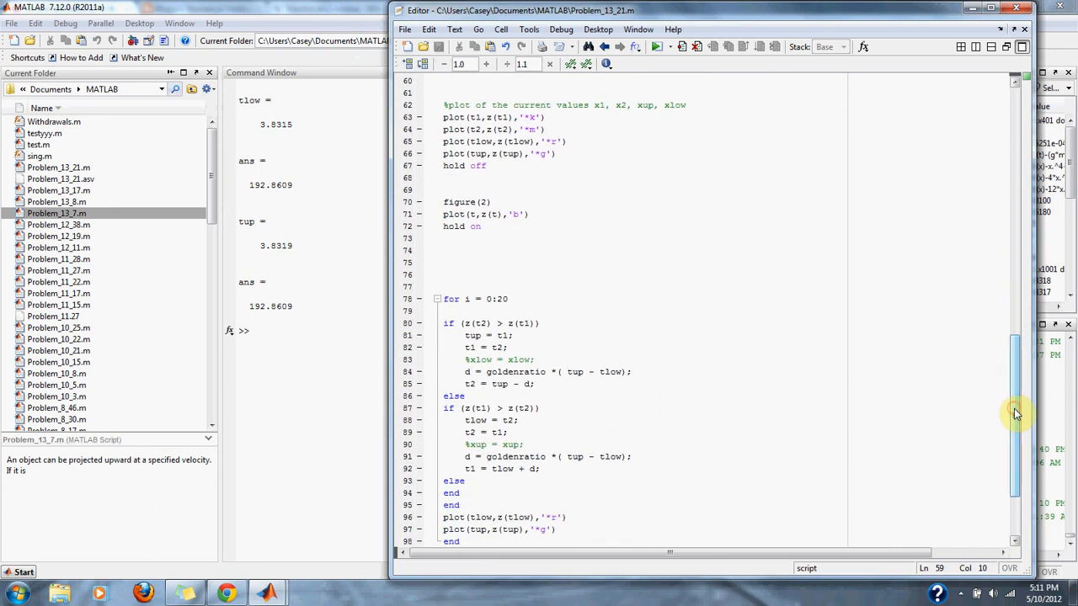
{"action": "left_click", "coordinate": [499, 298]}
{"action": "type", "text": "1"}
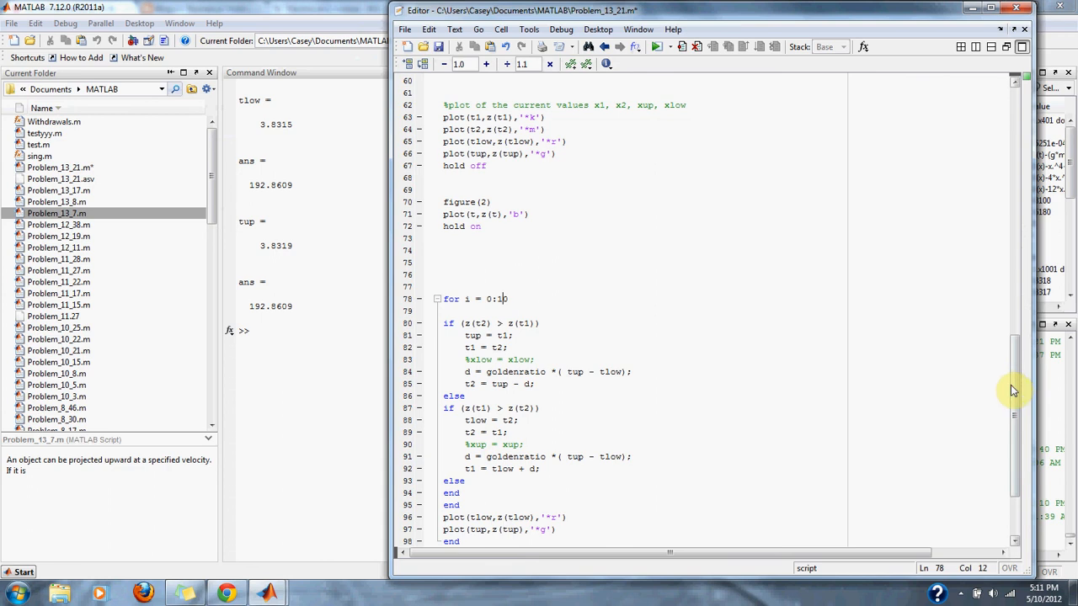
{"action": "scroll", "scroll_direction": "up", "scroll_amount": 3}
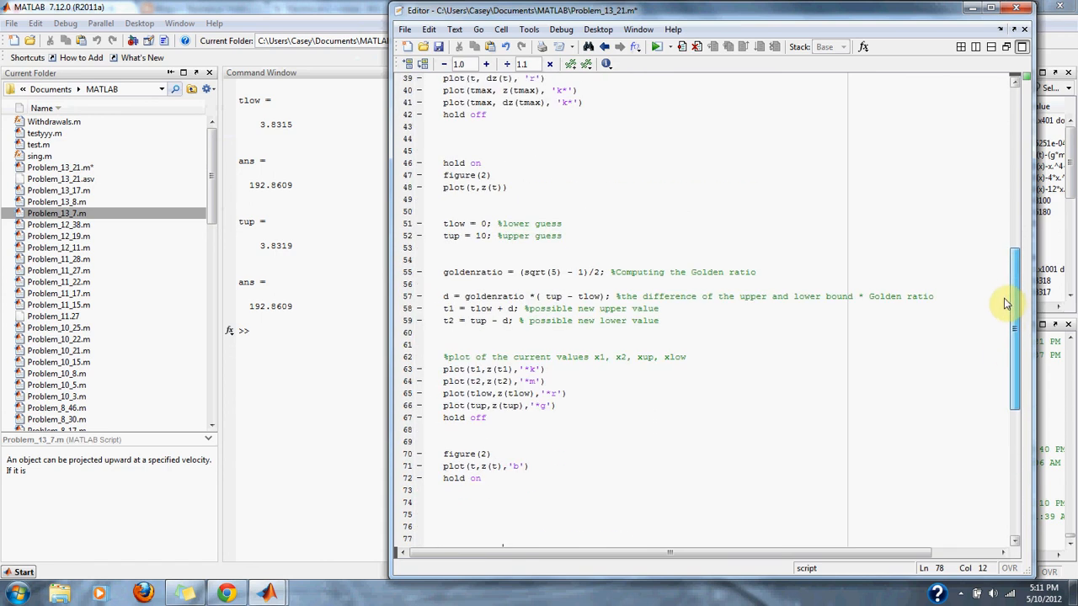
{"action": "scroll", "scroll_direction": "up", "scroll_amount": 3}
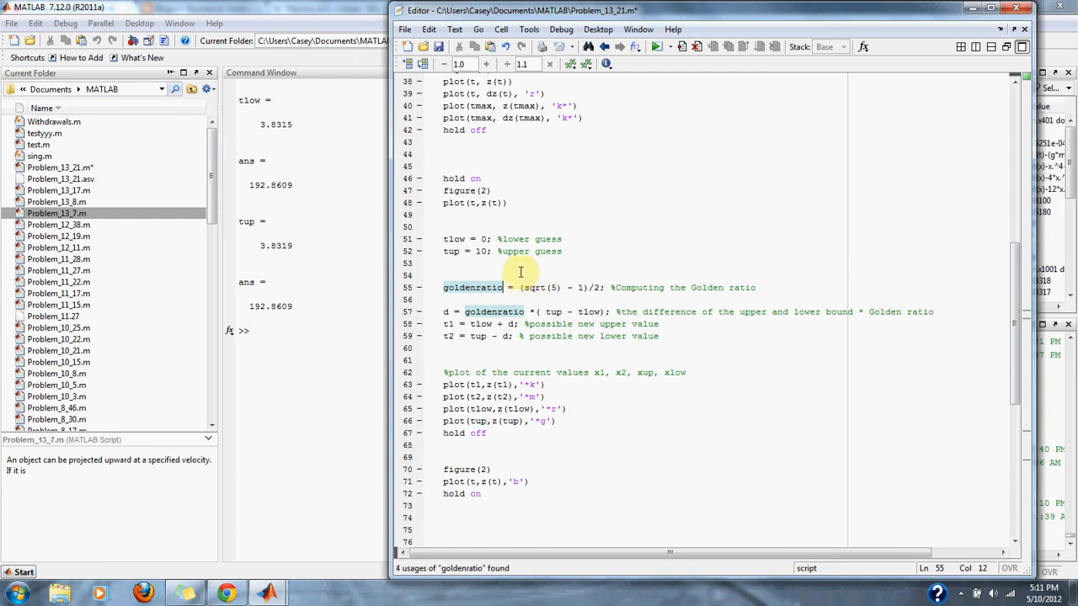
{"action": "mouse_move", "coordinate": [536, 272]}
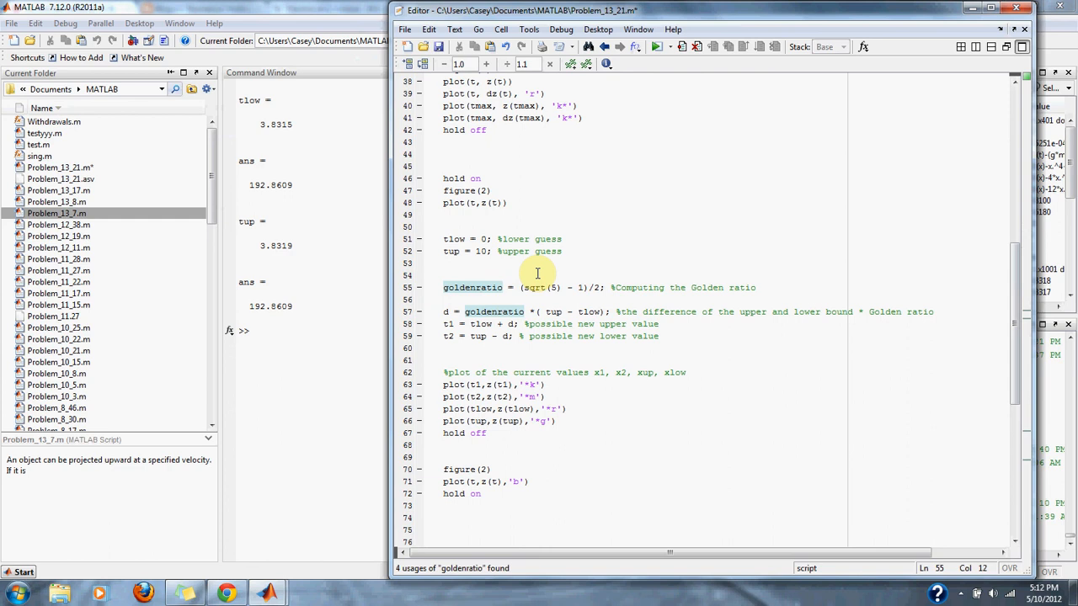
{"action": "mouse_move", "coordinate": [667, 320]}
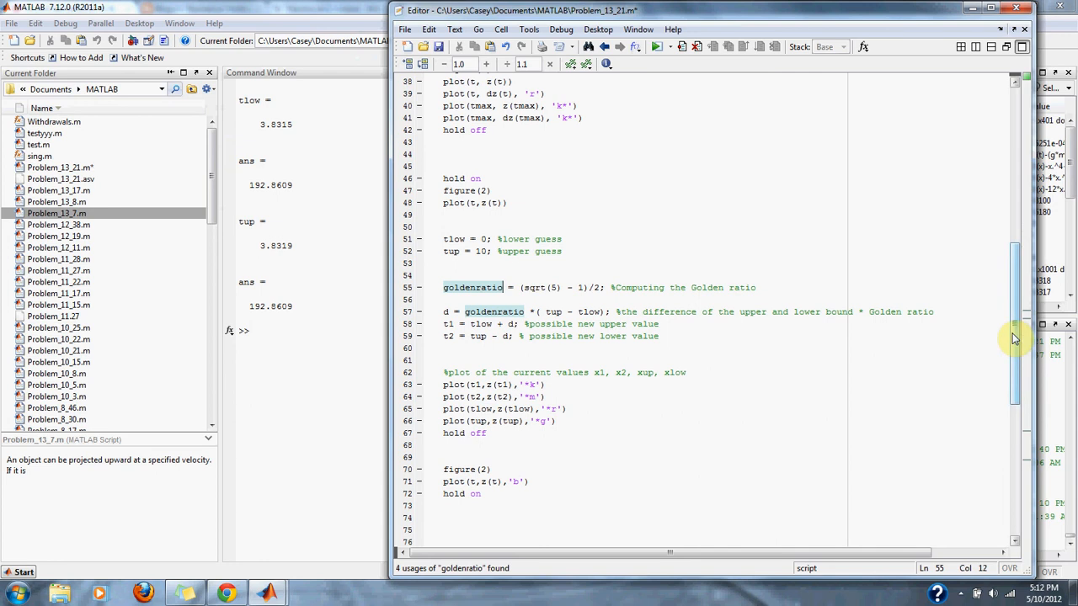
{"action": "scroll", "scroll_direction": "down", "scroll_amount": 3}
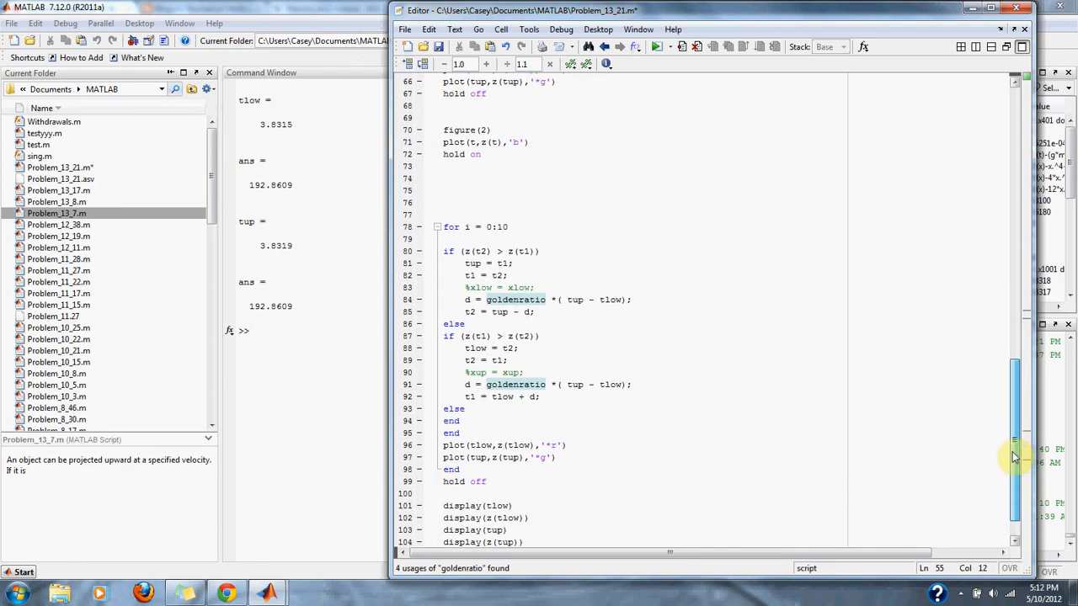
{"action": "scroll", "scroll_direction": "up", "scroll_amount": 3}
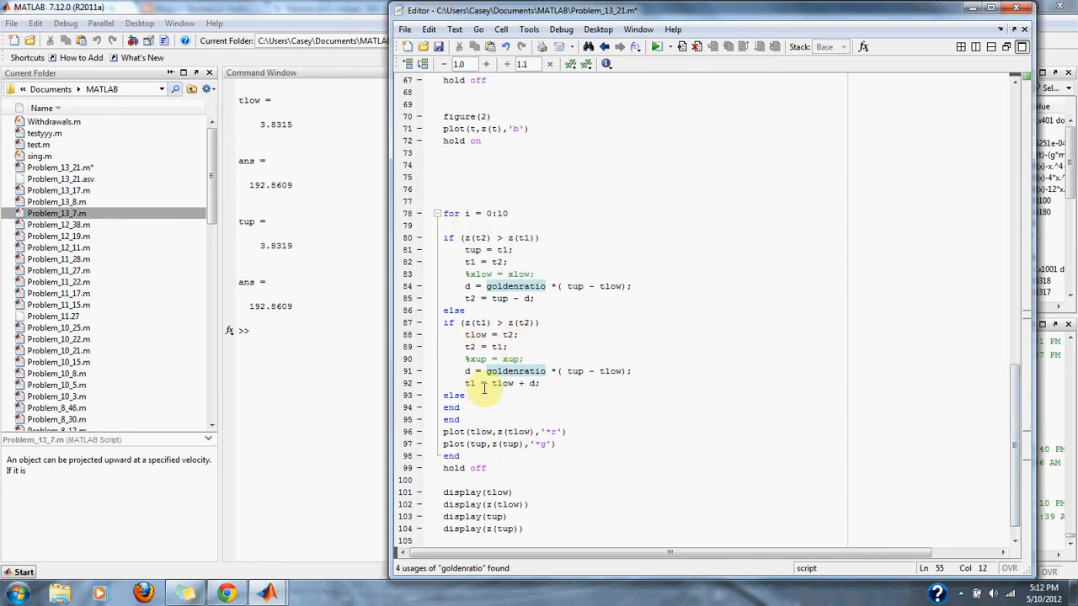
{"action": "mouse_move", "coordinate": [941, 402]}
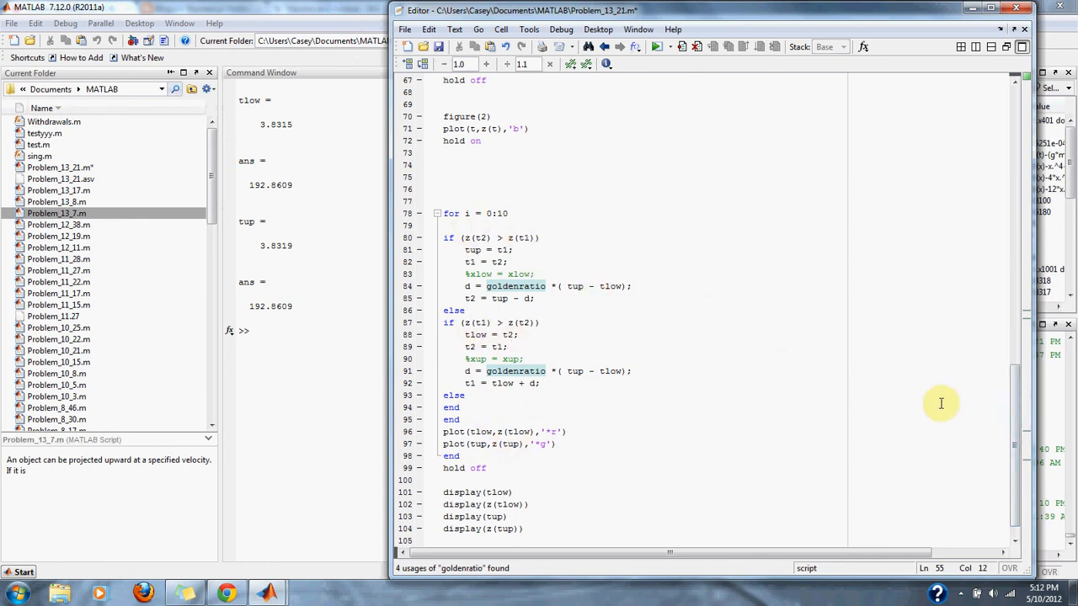
{"action": "scroll", "scroll_direction": "down", "scroll_amount": 3}
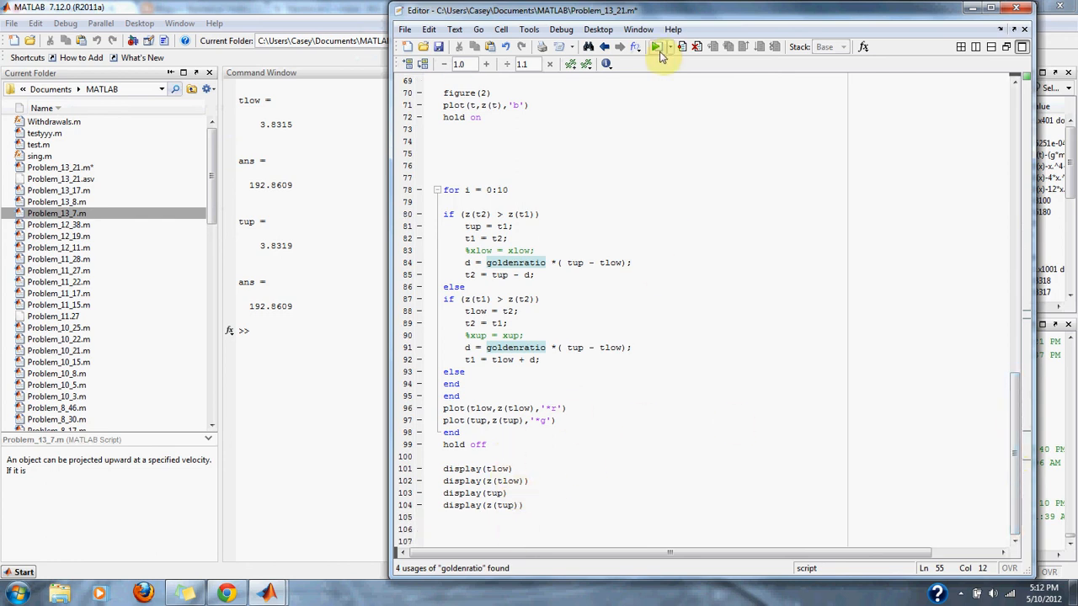
Run the 0:10 loop version, giving search bounds 3.82–3.87 s near 192.85 m, then close the figures.
{"action": "left_click", "coordinate": [656, 46]}
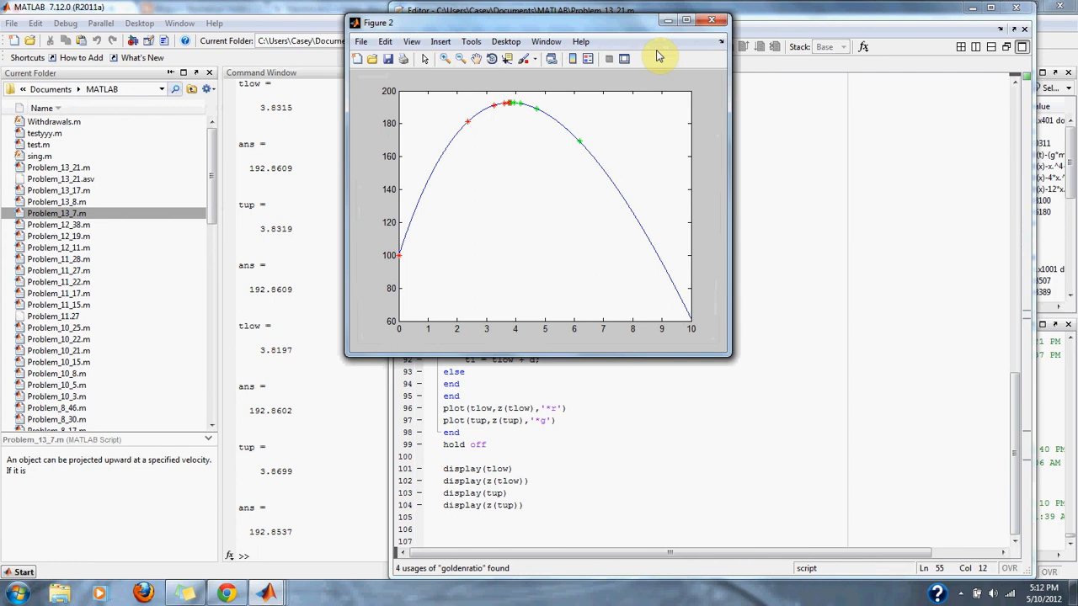
{"action": "mouse_move", "coordinate": [546, 41]}
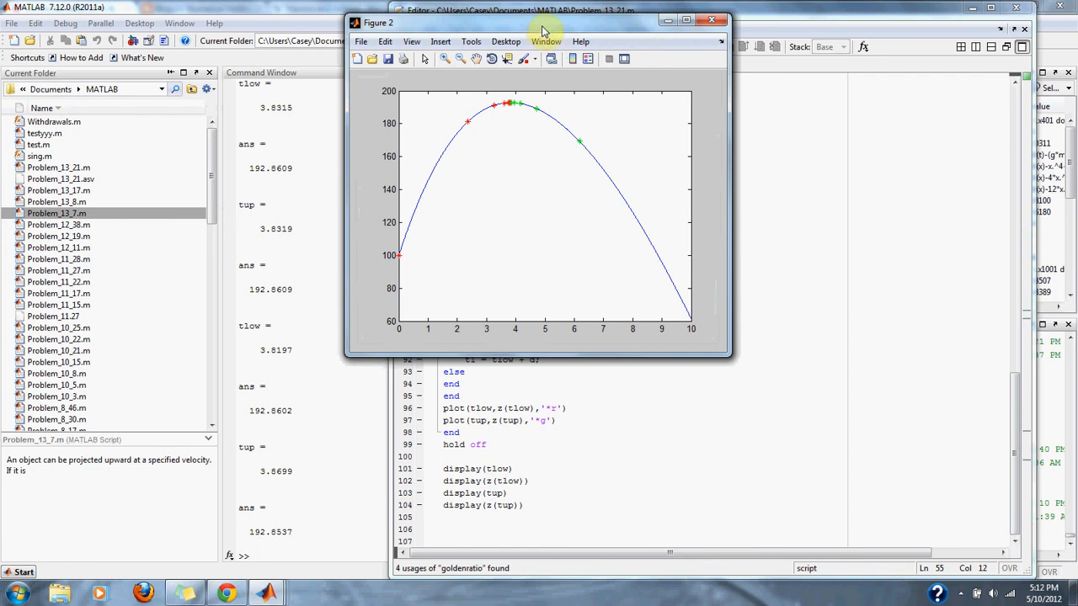
{"action": "mouse_move", "coordinate": [459, 163]}
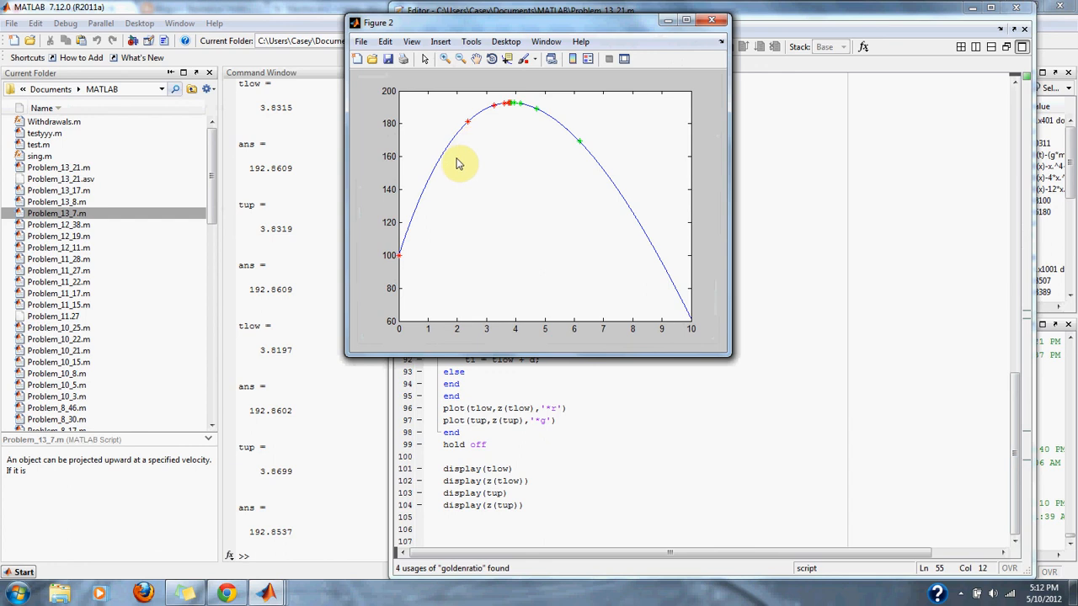
{"action": "mouse_move", "coordinate": [484, 135]}
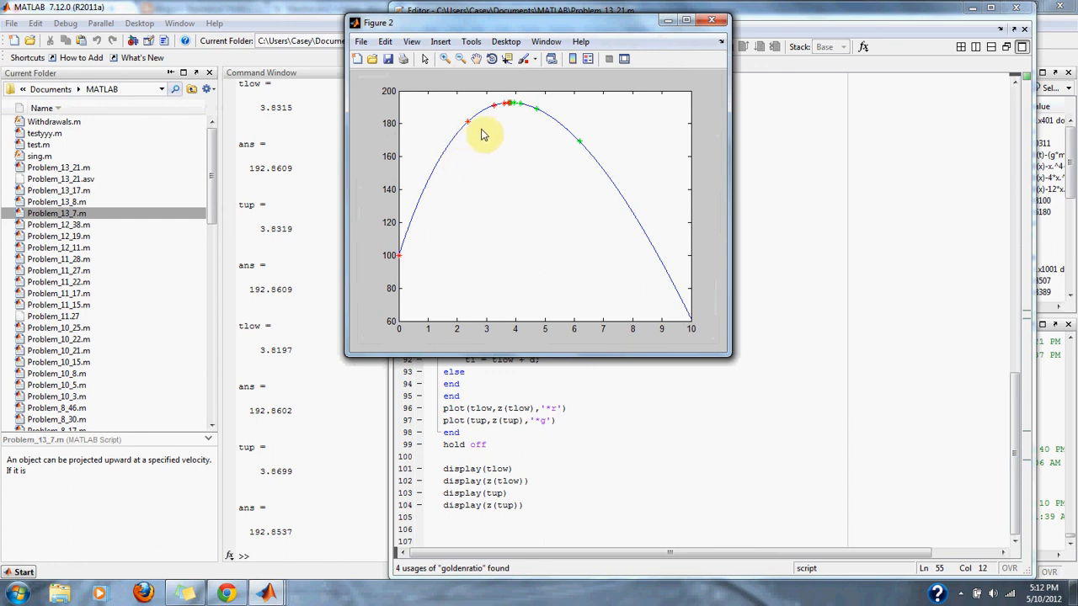
{"action": "mouse_move", "coordinate": [581, 147]}
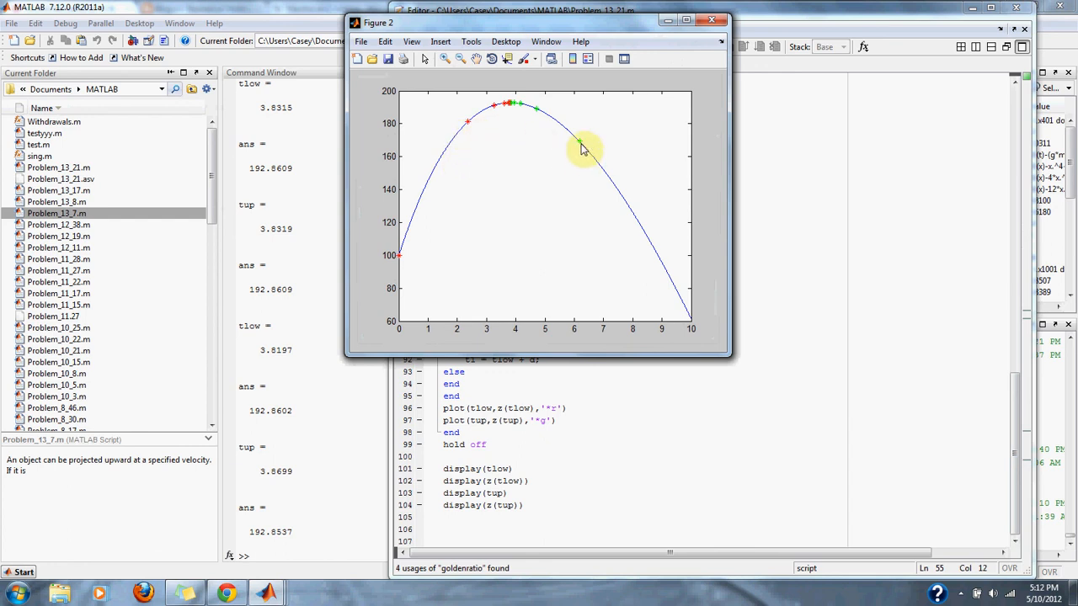
{"action": "mouse_move", "coordinate": [488, 133]}
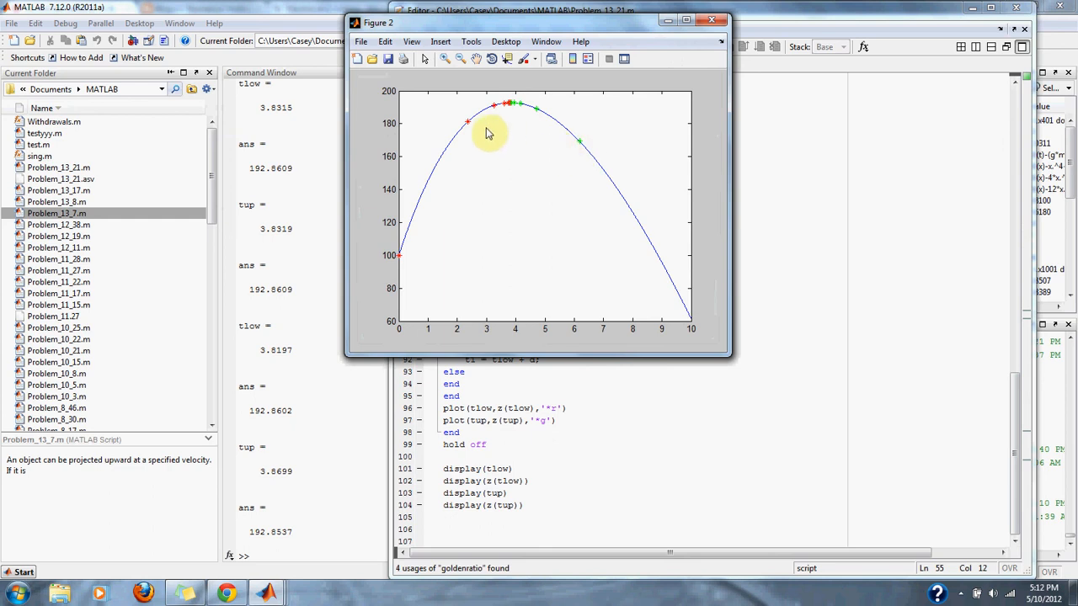
{"action": "mouse_move", "coordinate": [581, 159]}
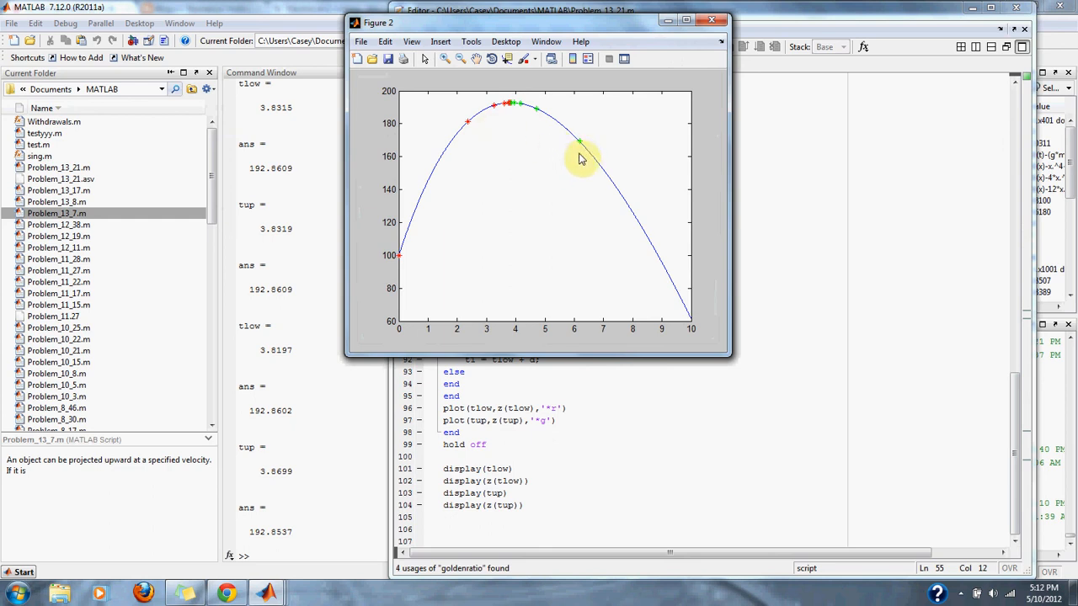
{"action": "mouse_move", "coordinate": [510, 114]}
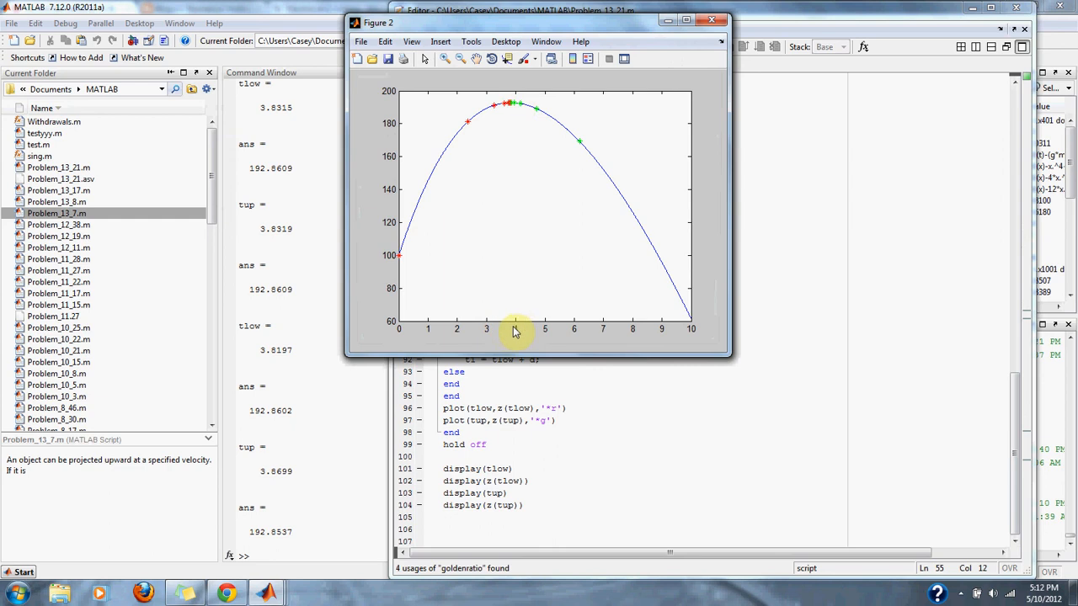
{"action": "mouse_move", "coordinate": [516, 114]}
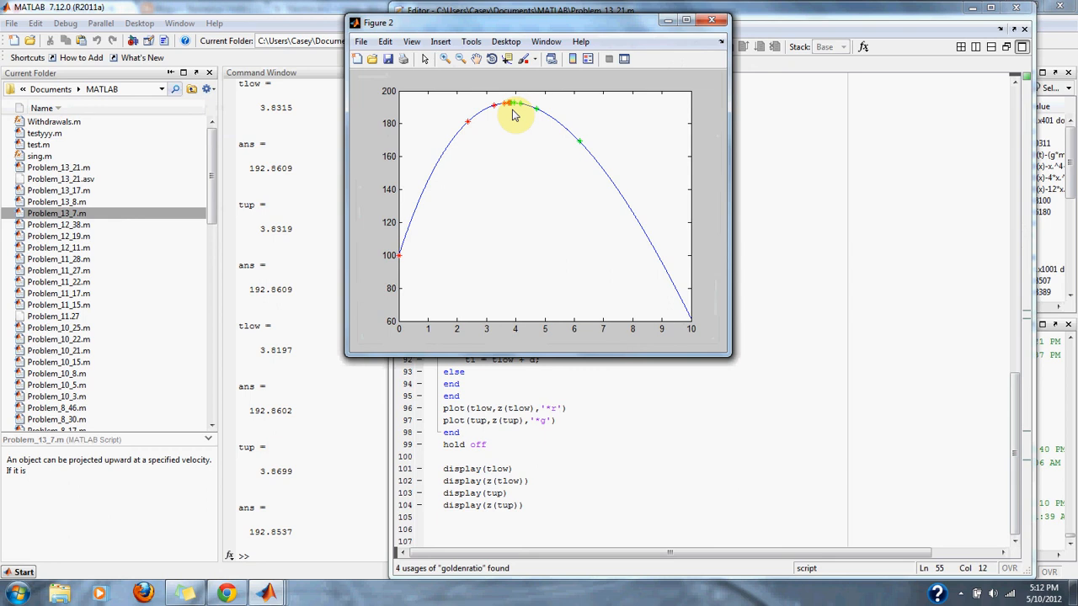
{"action": "mouse_move", "coordinate": [585, 113]}
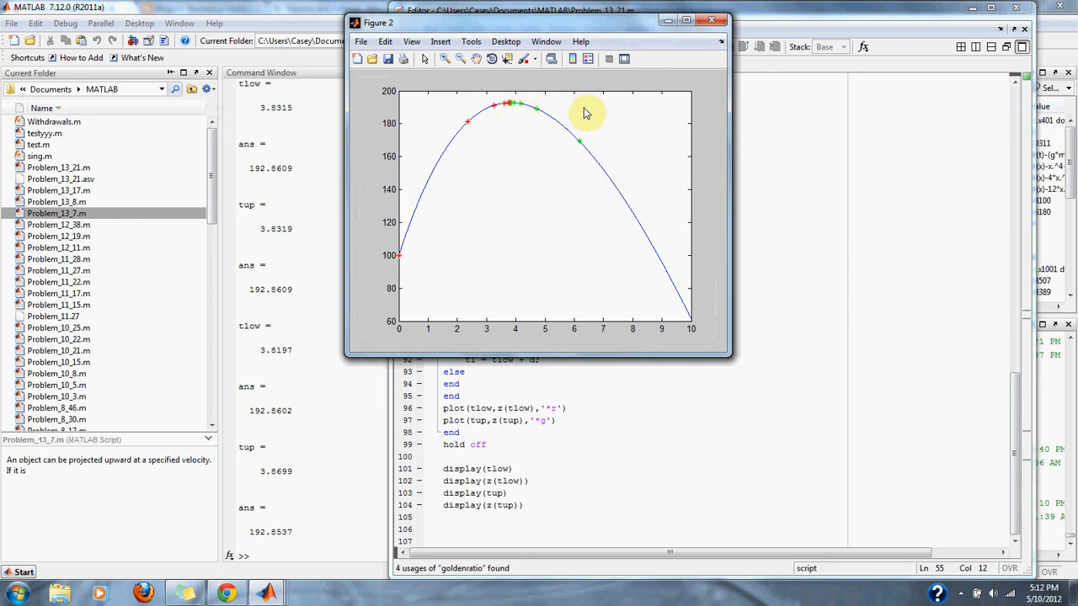
{"action": "mouse_move", "coordinate": [715, 44]}
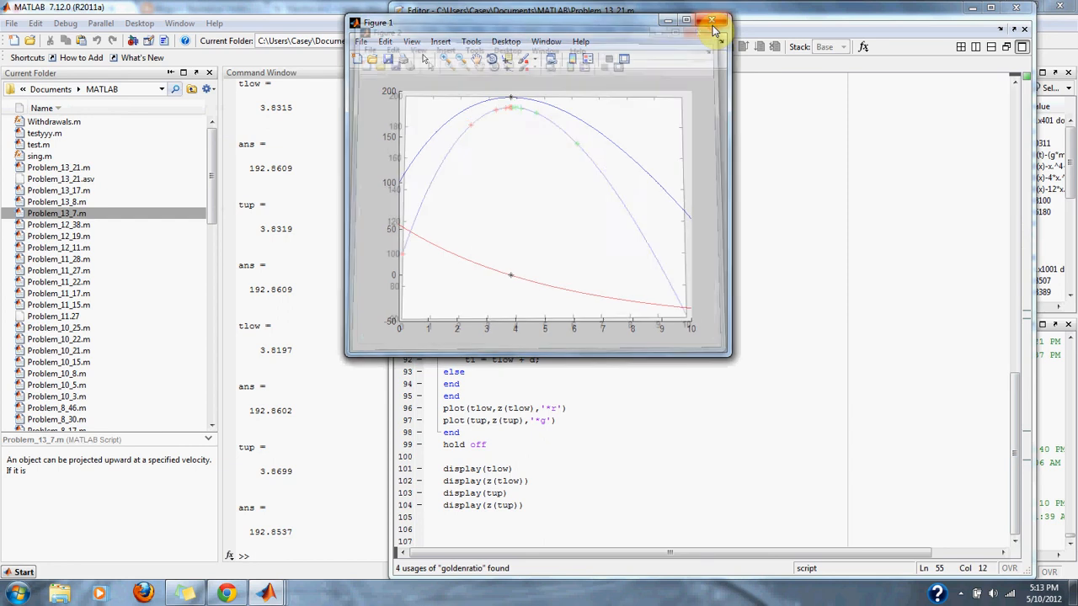
{"action": "left_click", "coordinate": [712, 20]}
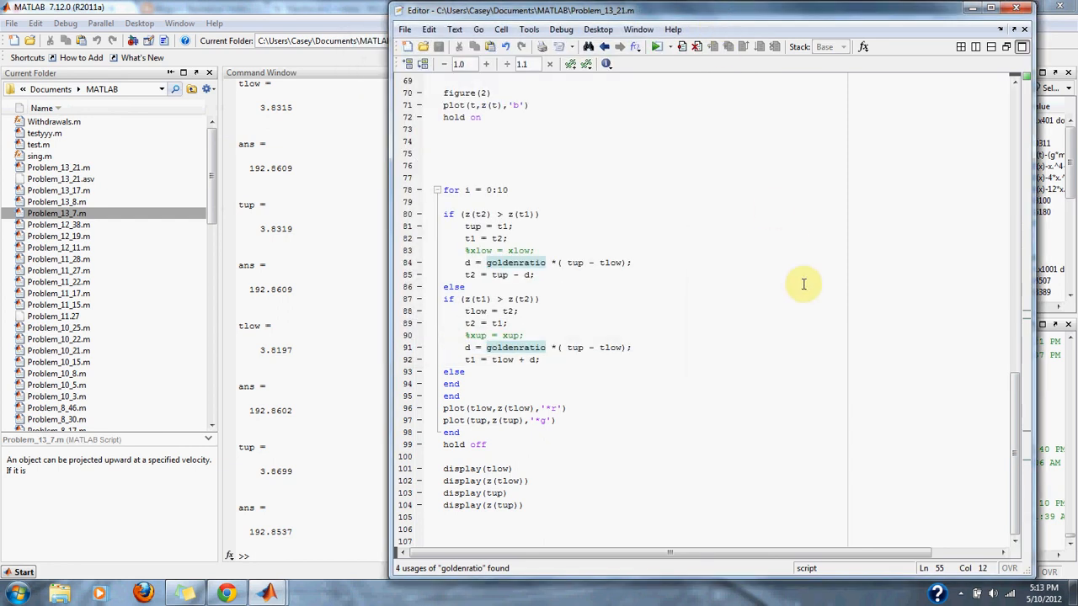